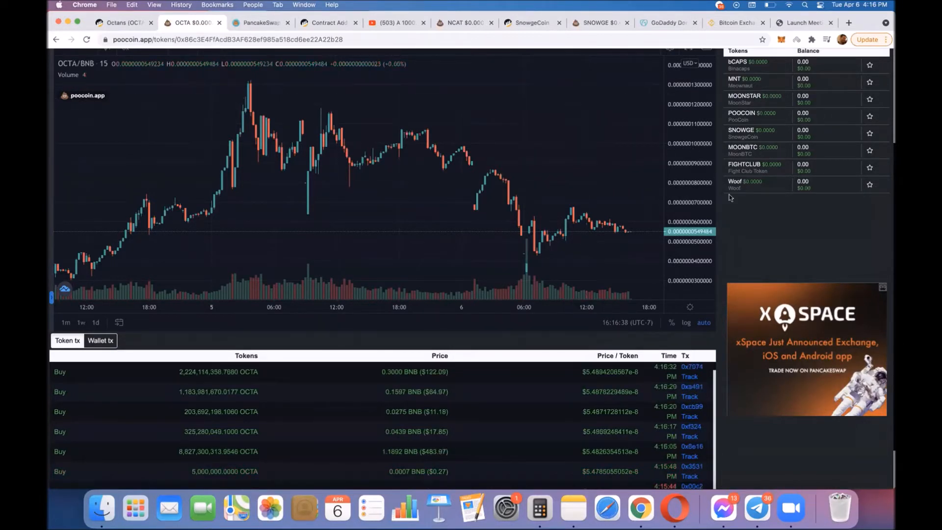
{"action": "mouse_move", "coordinate": [751, 219]}
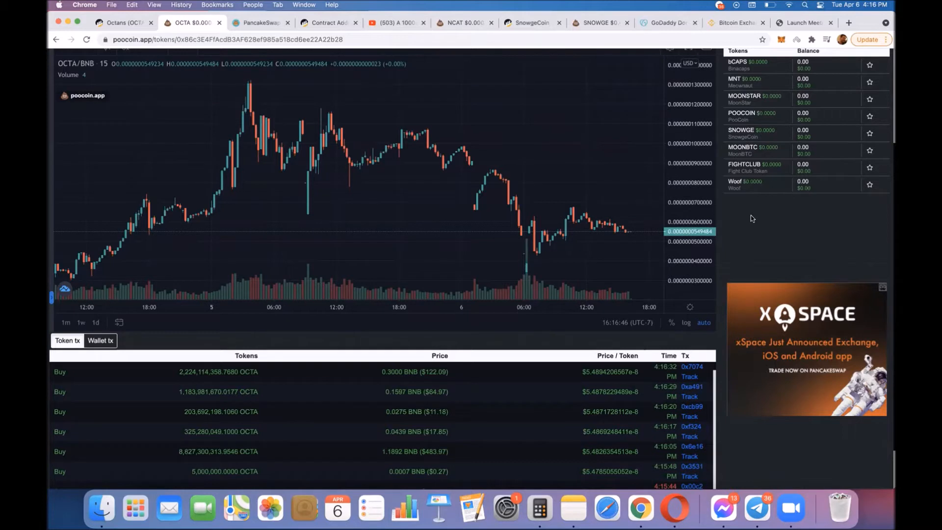
{"action": "mouse_move", "coordinate": [520, 269]}
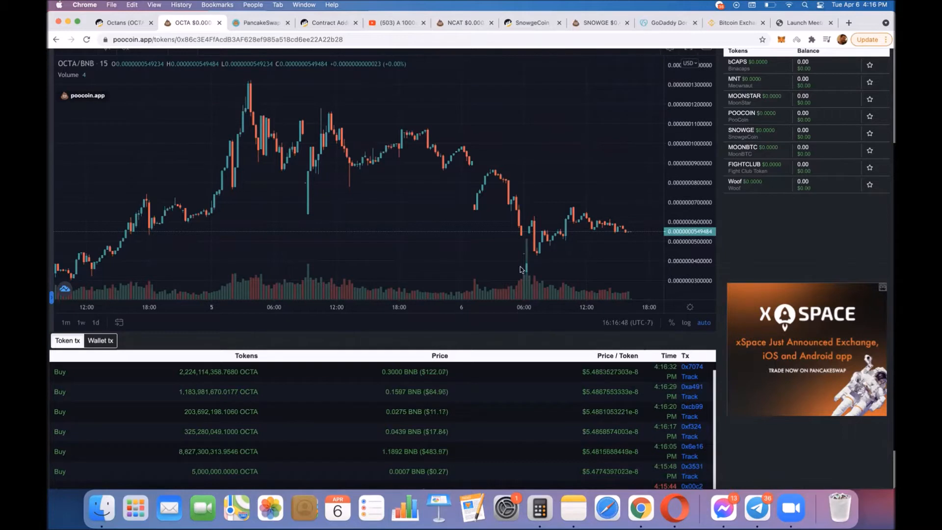
{"action": "mouse_move", "coordinate": [240, 148]}
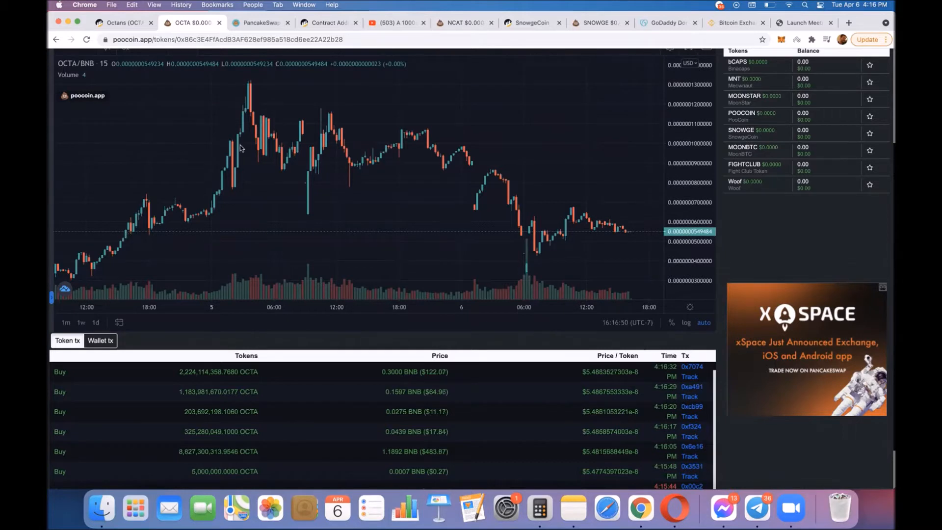
{"action": "mouse_move", "coordinate": [250, 88]}
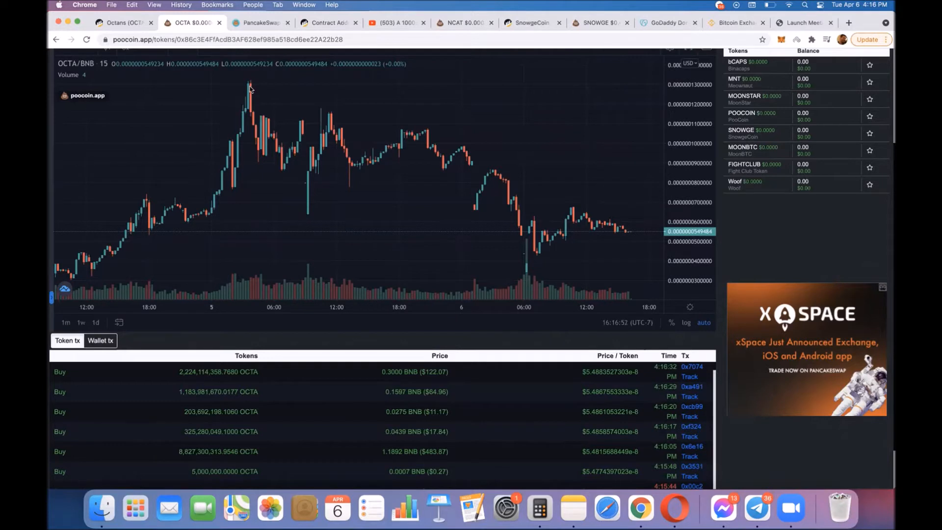
{"action": "mouse_move", "coordinate": [130, 189]}
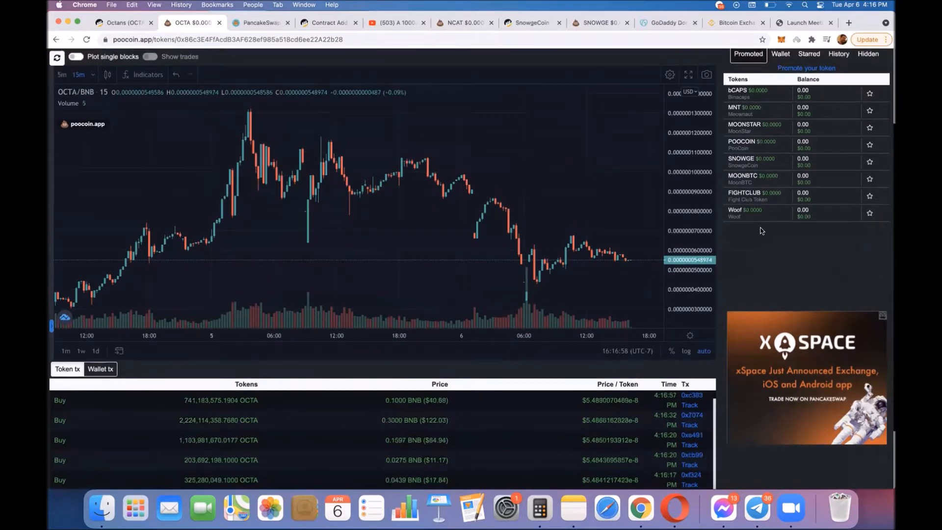
{"action": "scroll", "scroll_direction": "down", "scroll_amount": 3}
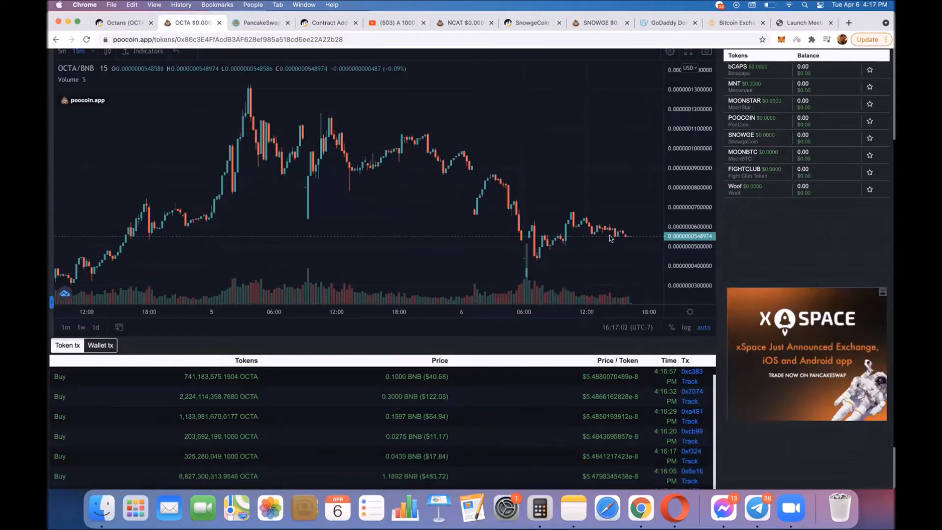
{"action": "mouse_move", "coordinate": [633, 238]}
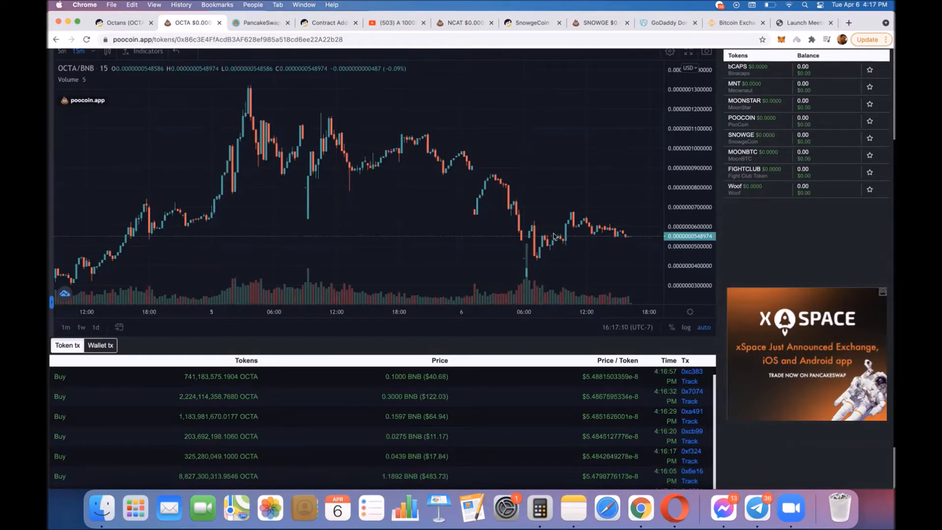
{"action": "mouse_move", "coordinate": [532, 237]}
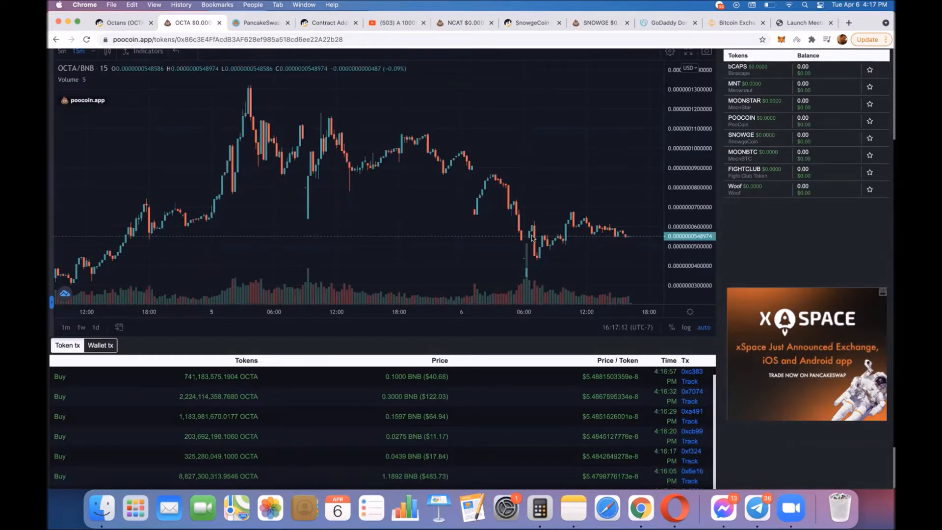
{"action": "mouse_move", "coordinate": [547, 247]}
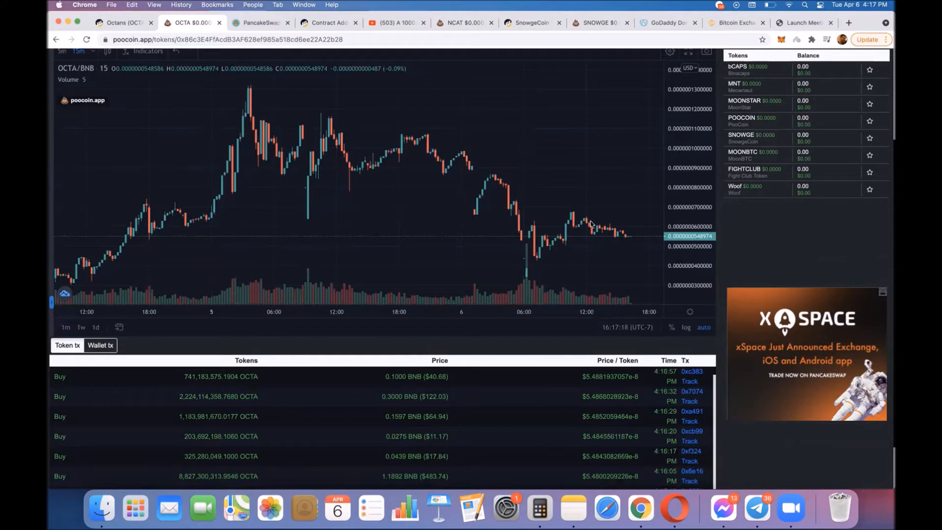
{"action": "mouse_move", "coordinate": [597, 234]}
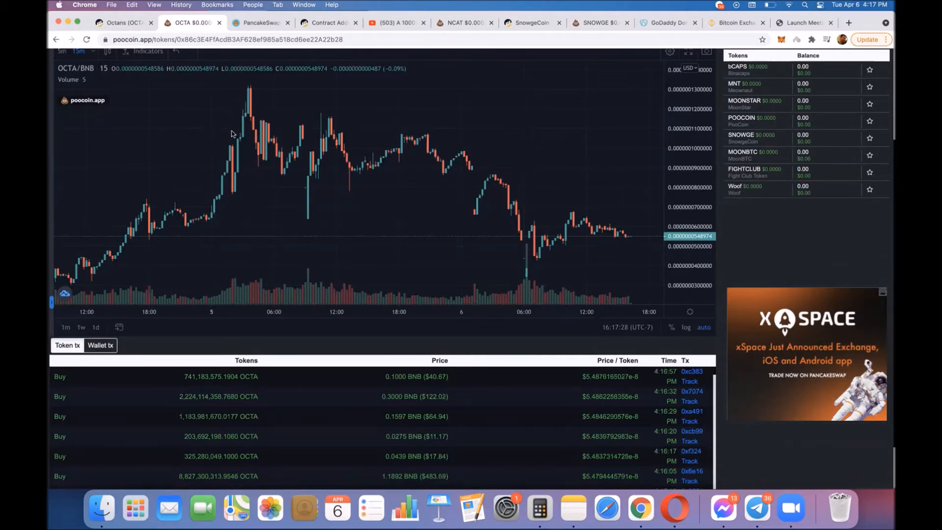
{"action": "mouse_move", "coordinate": [237, 119]}
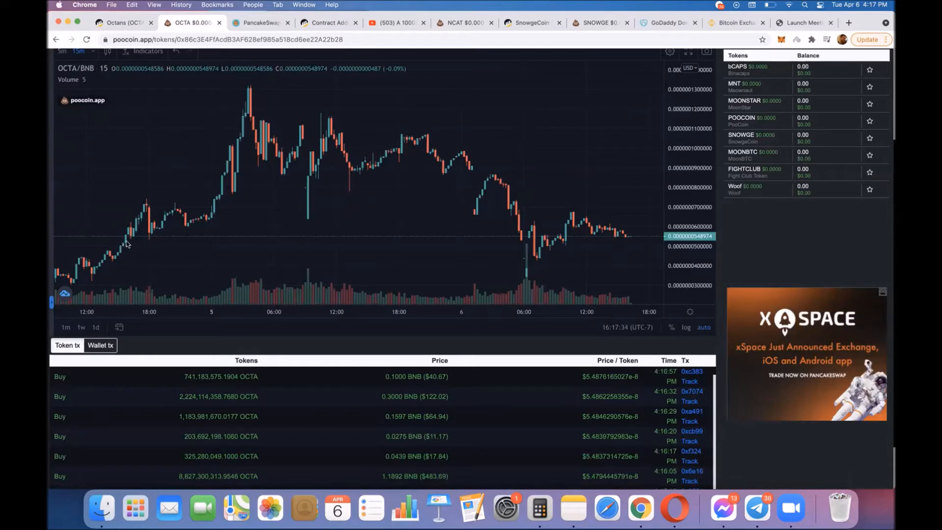
{"action": "mouse_move", "coordinate": [152, 240]}
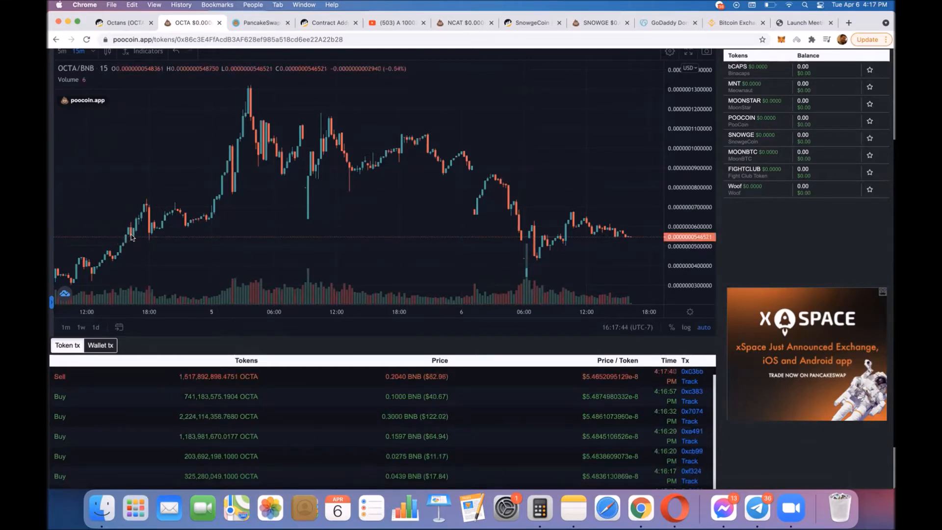
{"action": "mouse_move", "coordinate": [144, 215]}
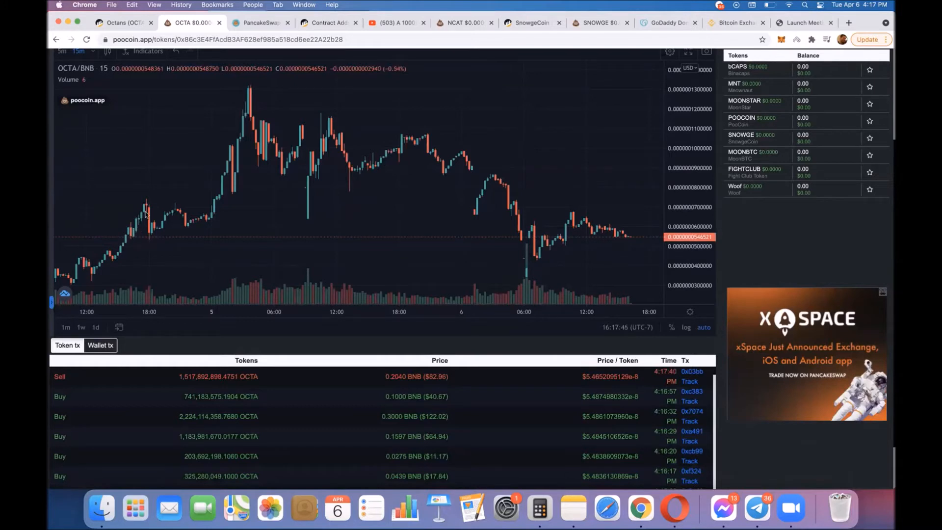
{"action": "mouse_move", "coordinate": [153, 240]}
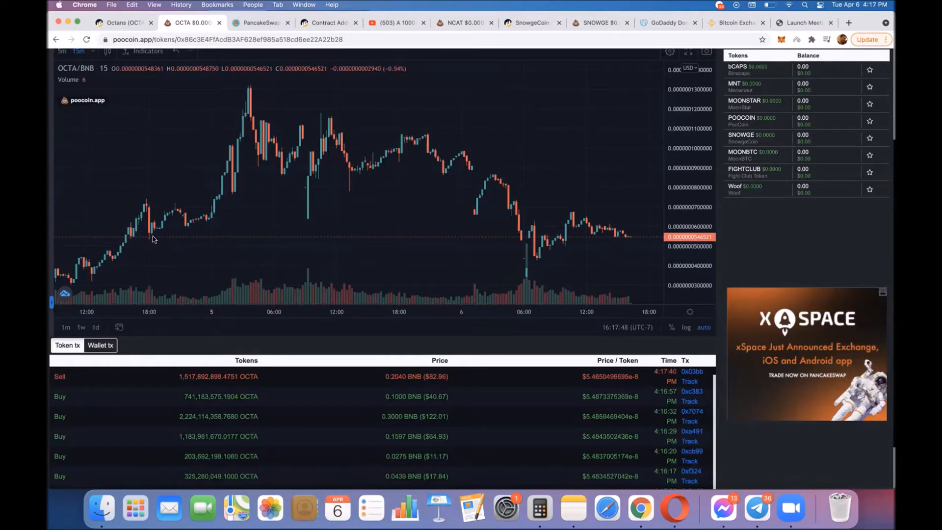
{"action": "mouse_move", "coordinate": [229, 122]}
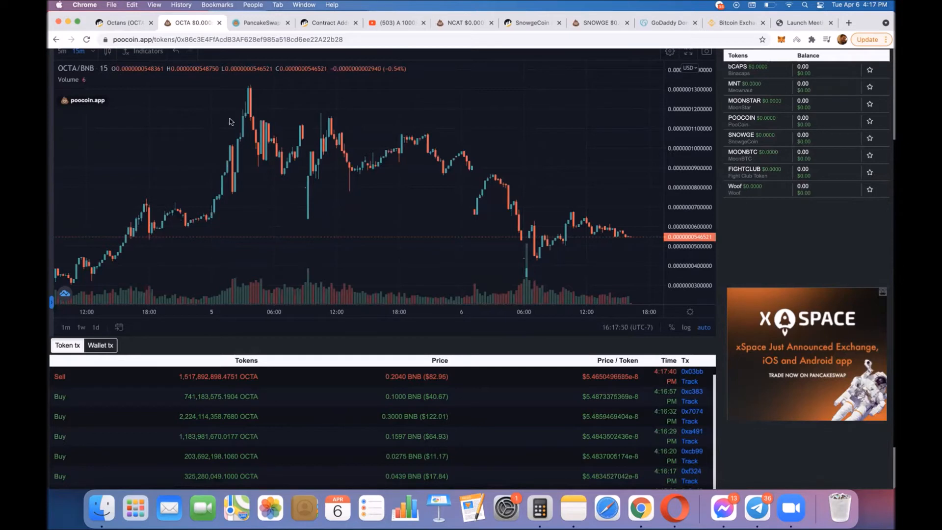
{"action": "mouse_move", "coordinate": [511, 218]}
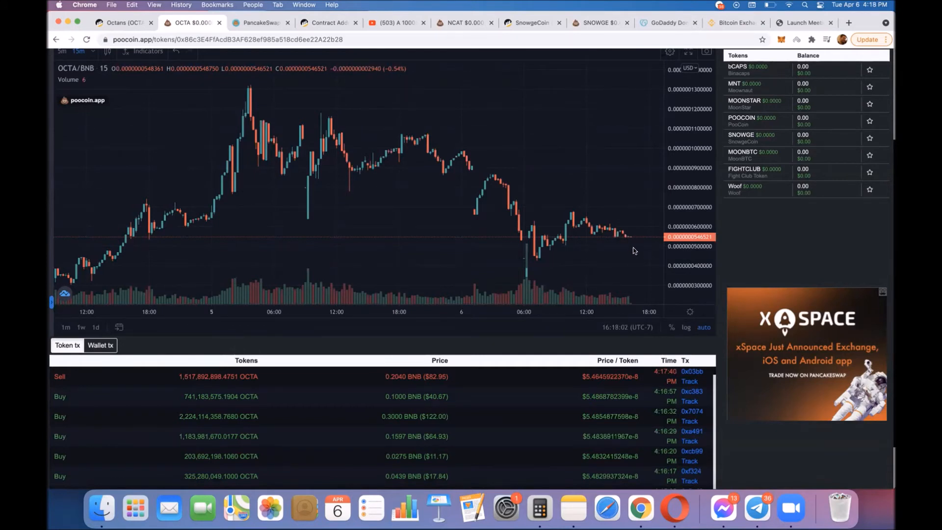
{"action": "mouse_move", "coordinate": [756, 258]}
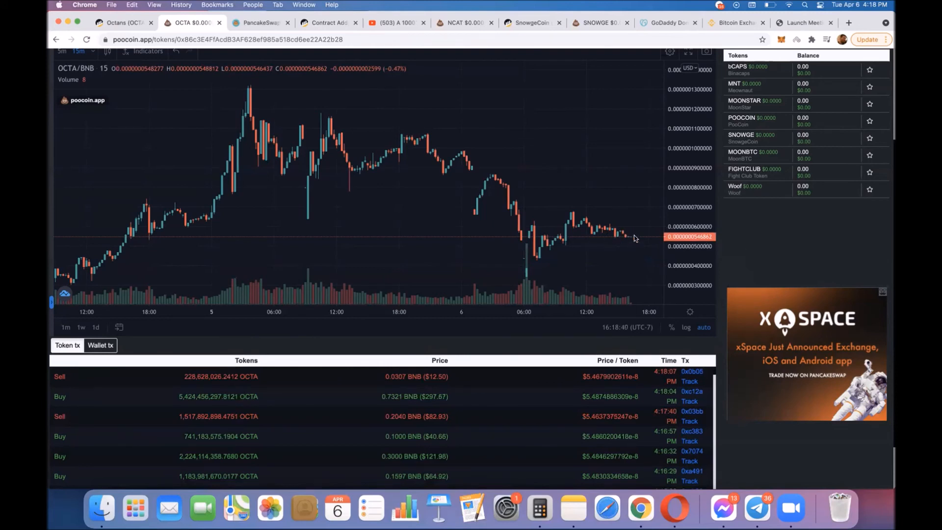
{"action": "mouse_move", "coordinate": [620, 256]}
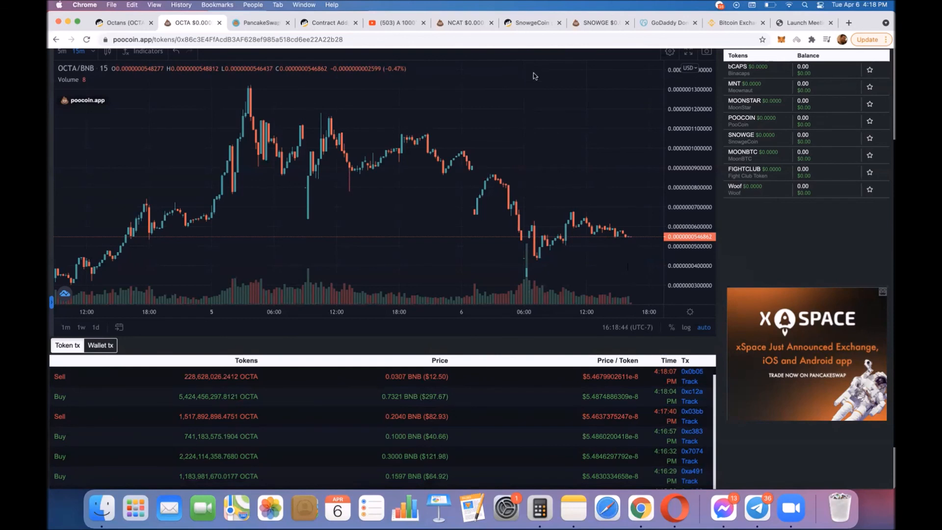
{"action": "mouse_move", "coordinate": [547, 50]}
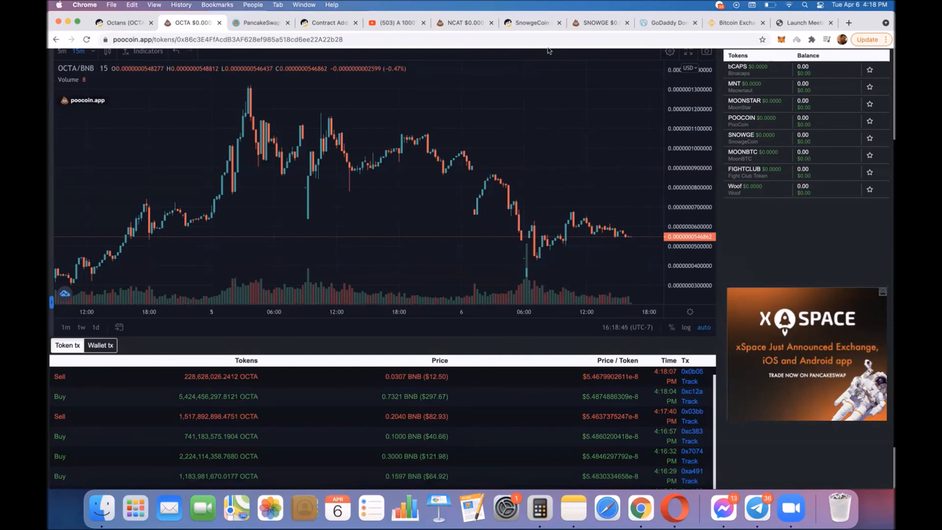
{"action": "mouse_move", "coordinate": [521, 76]}
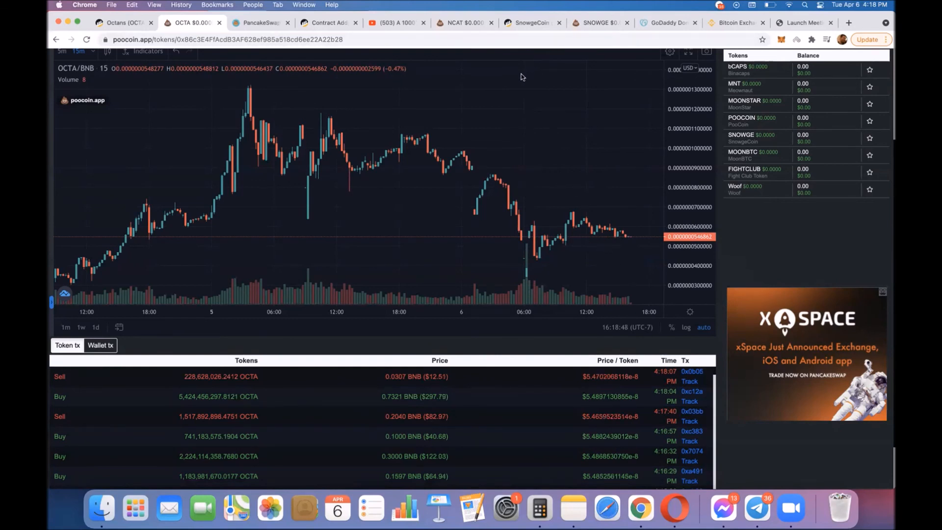